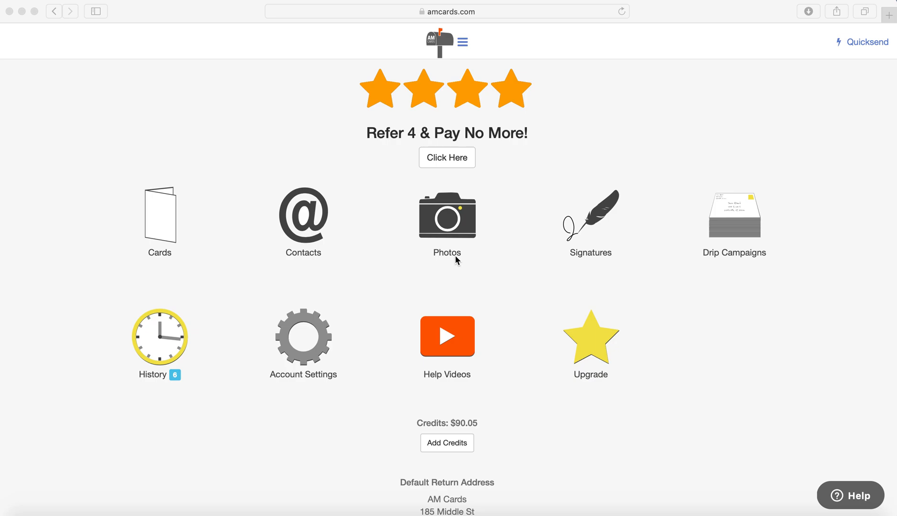
mouse_move(384, 233)
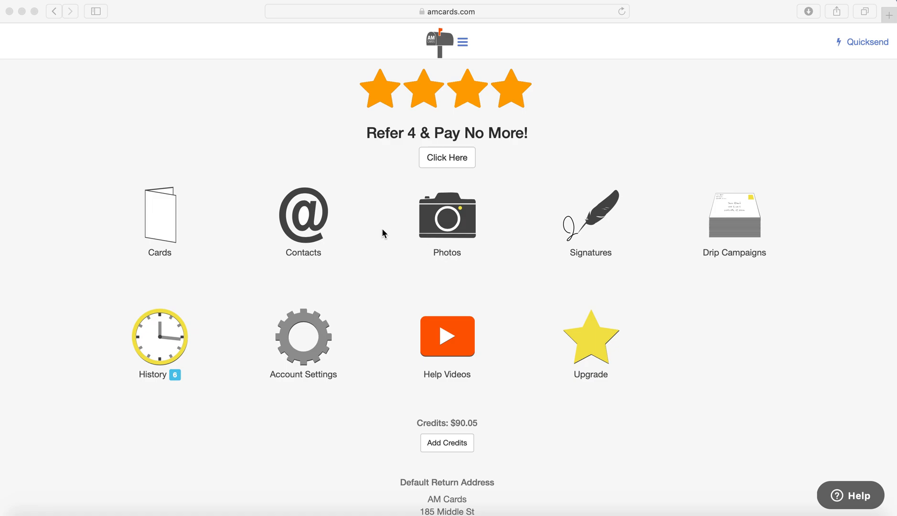
mouse_move(302, 219)
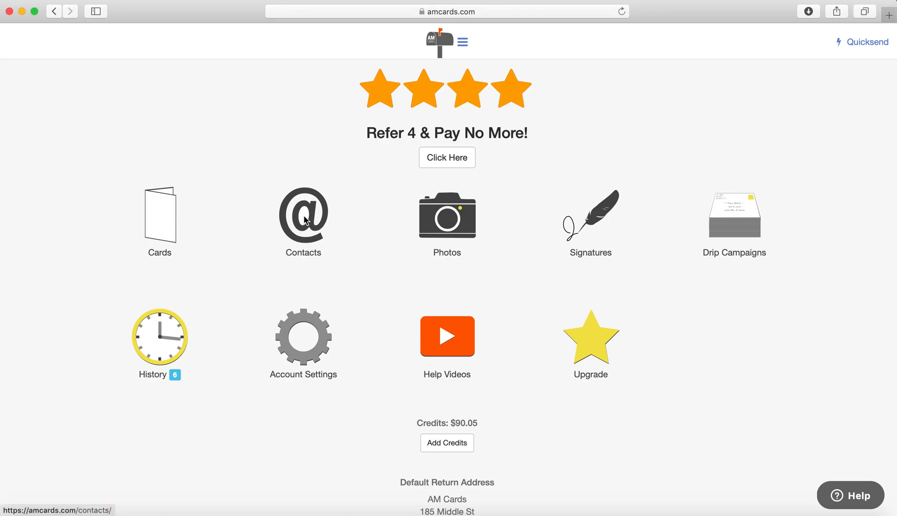
Show the Contacts page listing the five saved contacts.
left_click(303, 217)
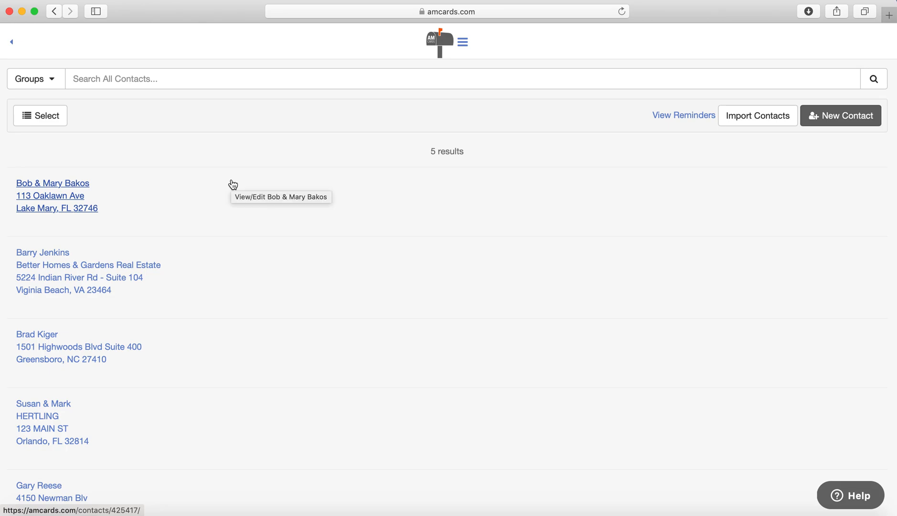
mouse_move(35, 79)
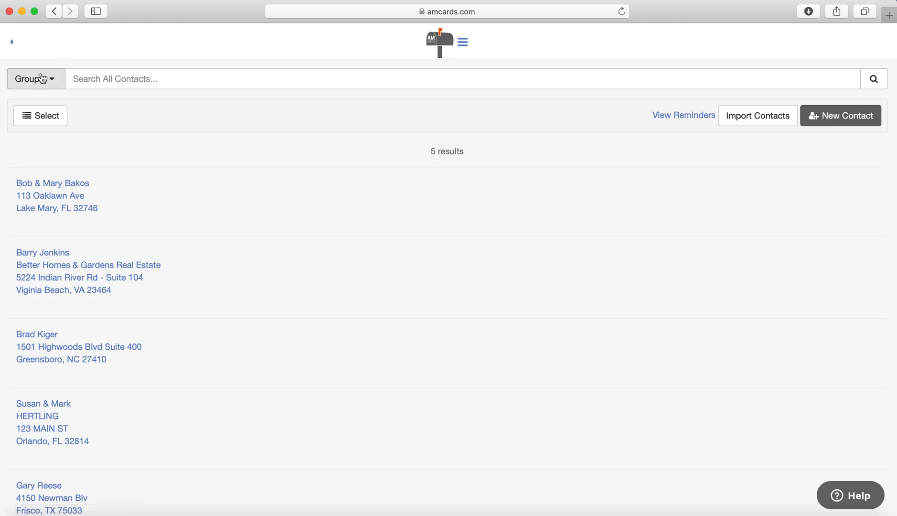
Create and save a new contact group named 'Happy New Year 2021'.
left_click(32, 79)
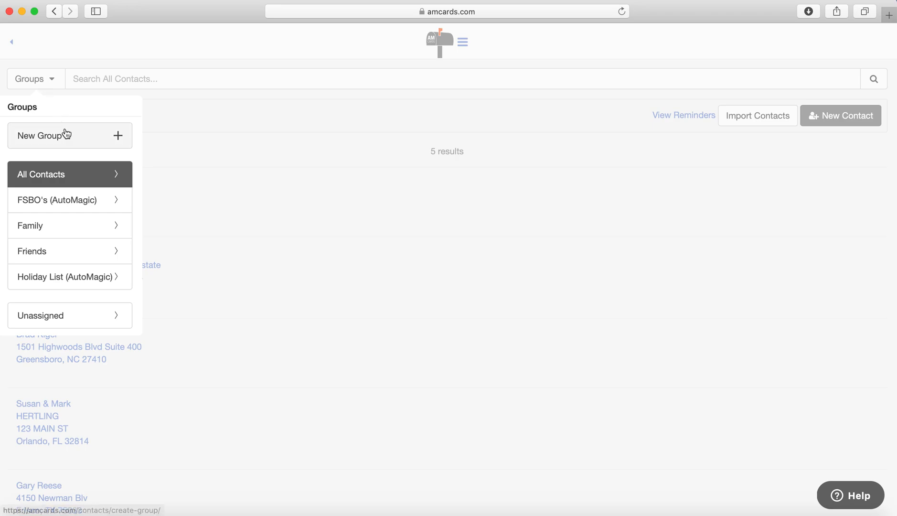
left_click(41, 135)
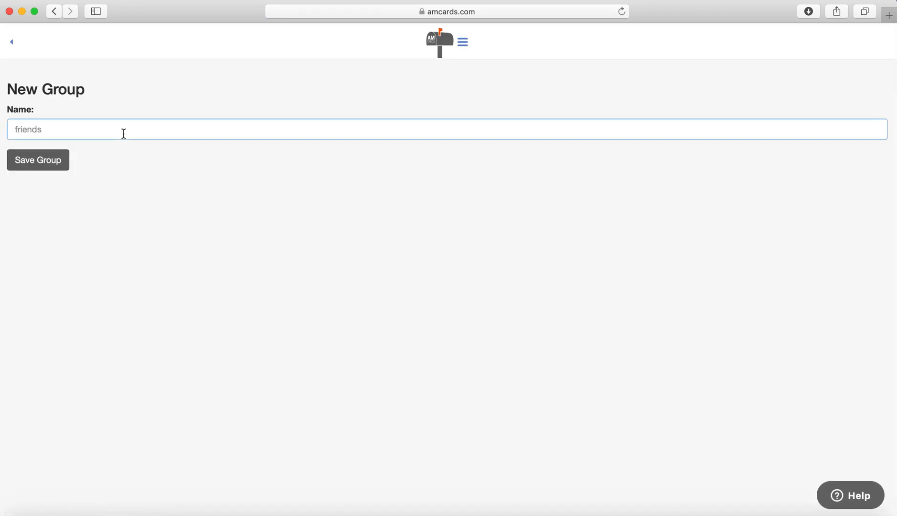
type("Hap")
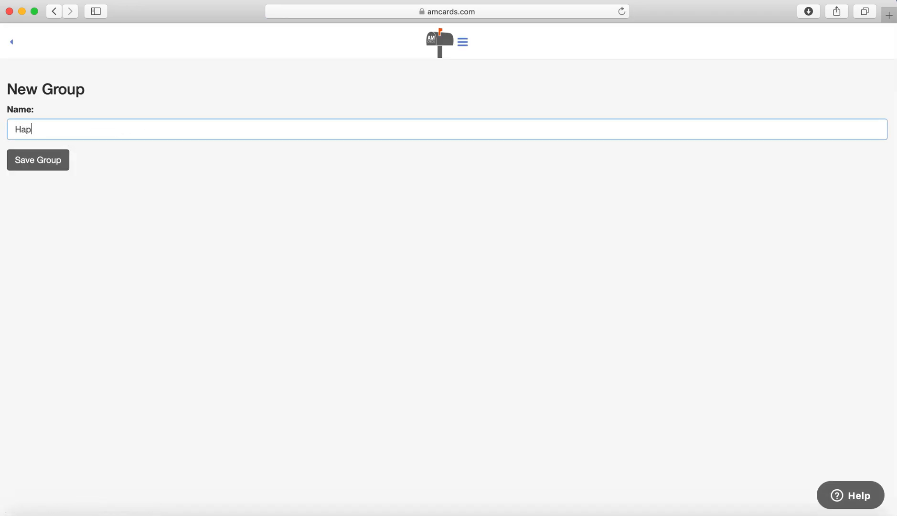
type("py New")
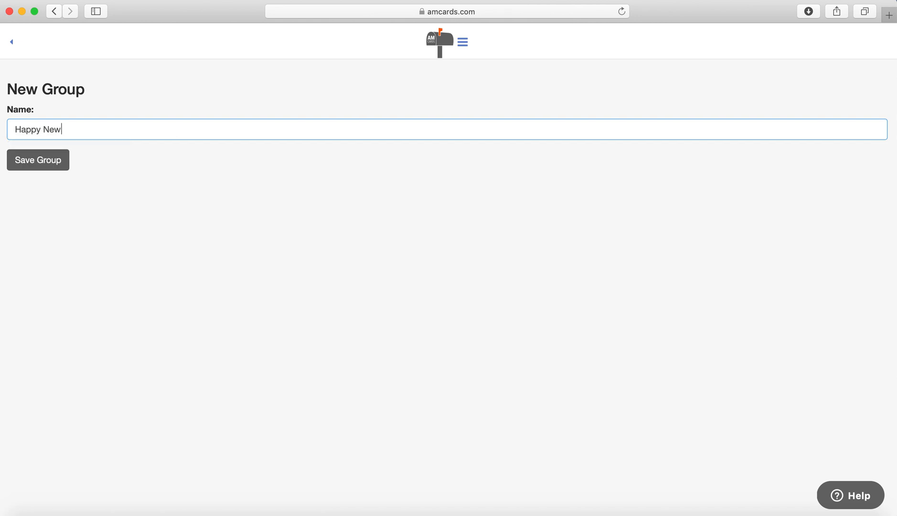
type("Year 20")
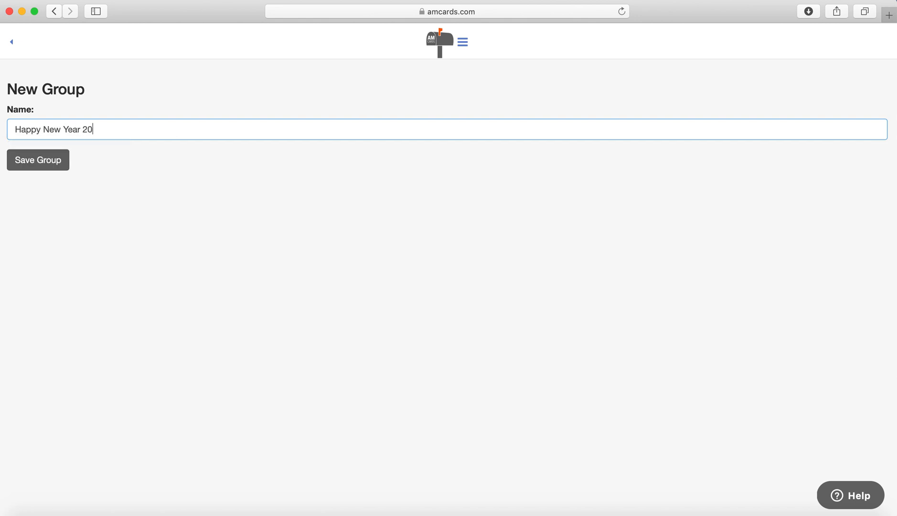
type("21")
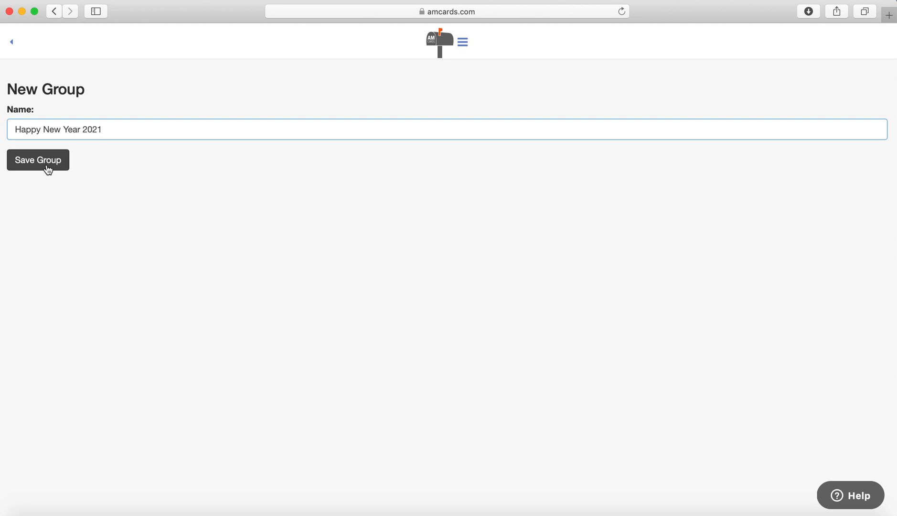
left_click(38, 160)
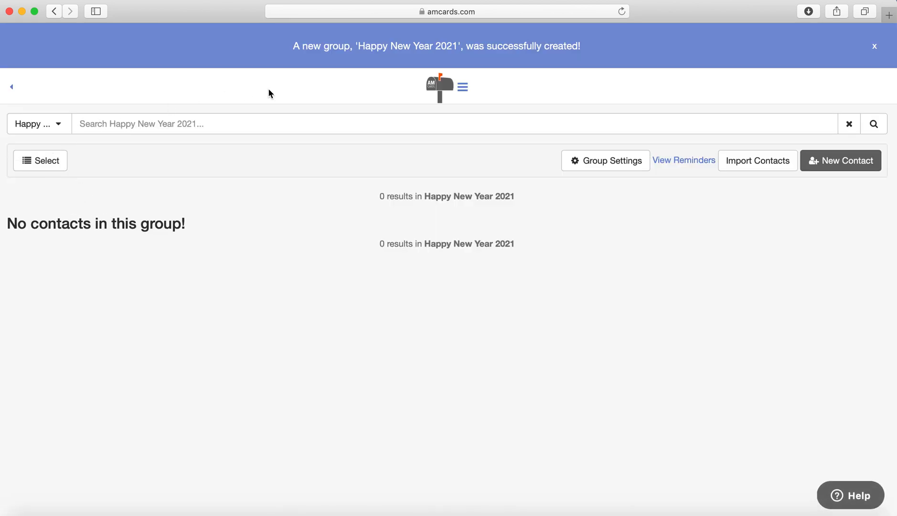
Start Import Contacts from within the new group, reaching the file upload step.
left_click(38, 123)
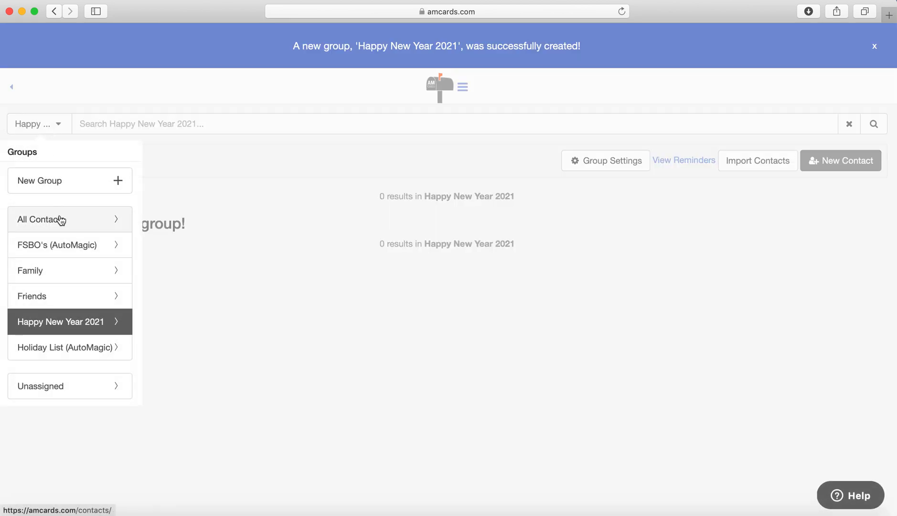
left_click(875, 46)
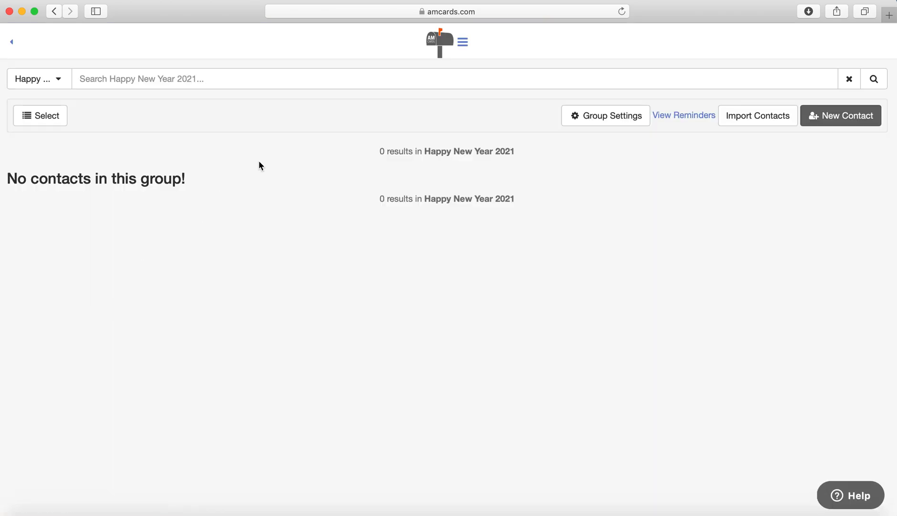
mouse_move(756, 116)
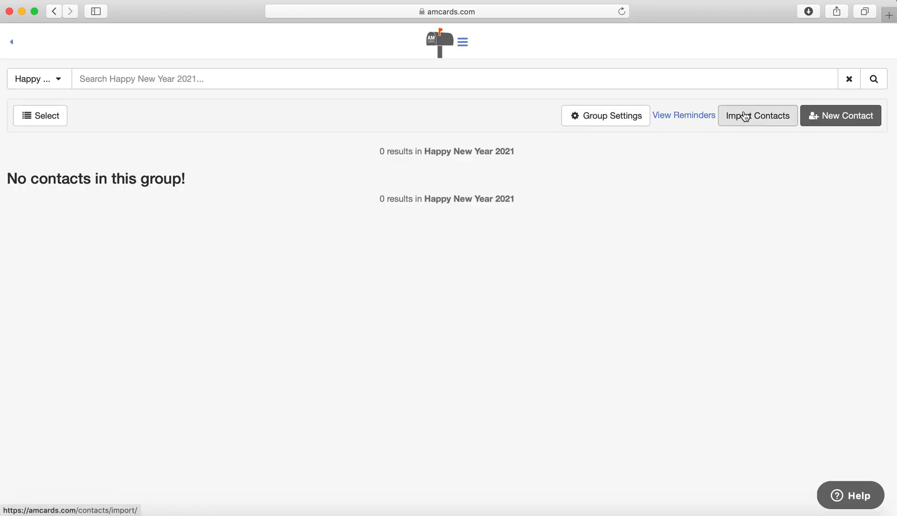
left_click(757, 115)
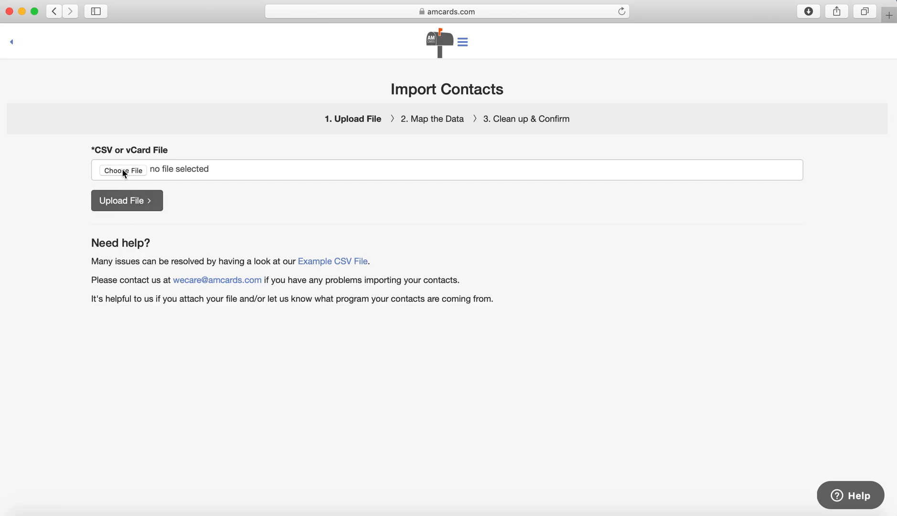
Upload the '01 Test List upload' file from the Desktop and reach the Map the Data step.
left_click(122, 170)
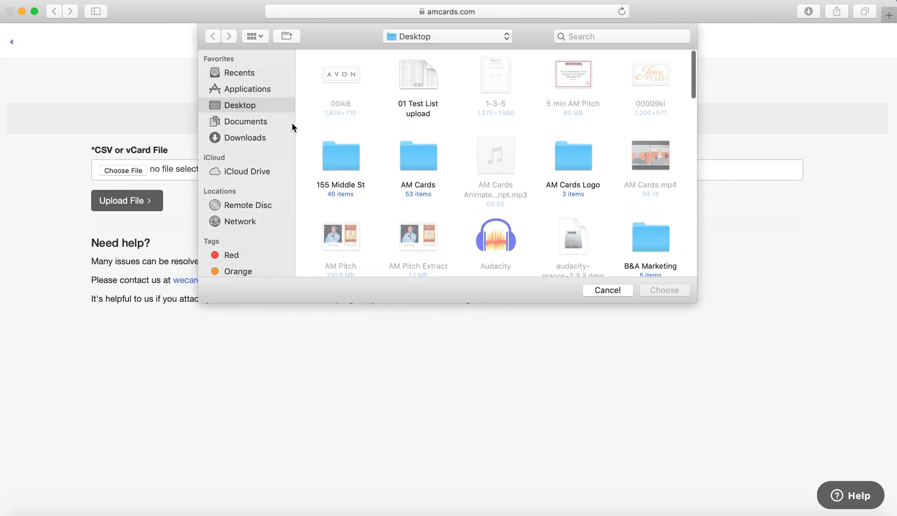
left_click(418, 75)
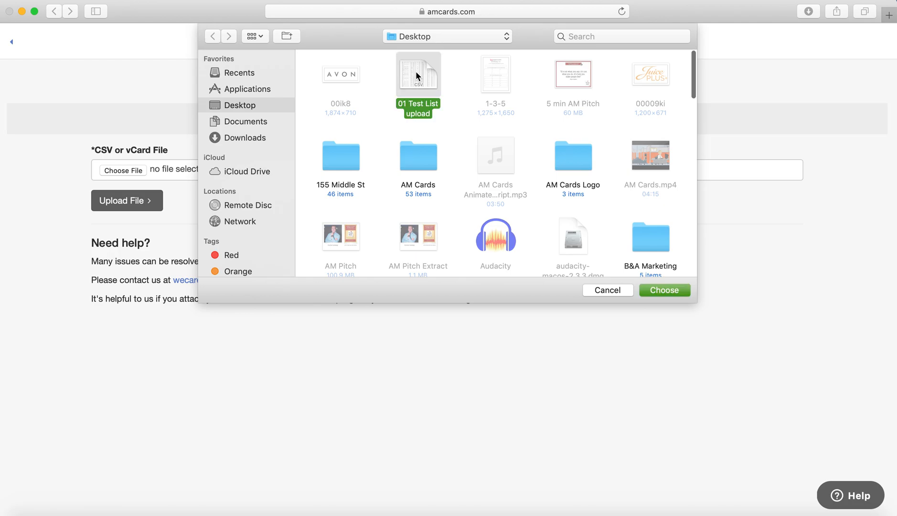
left_click(663, 291)
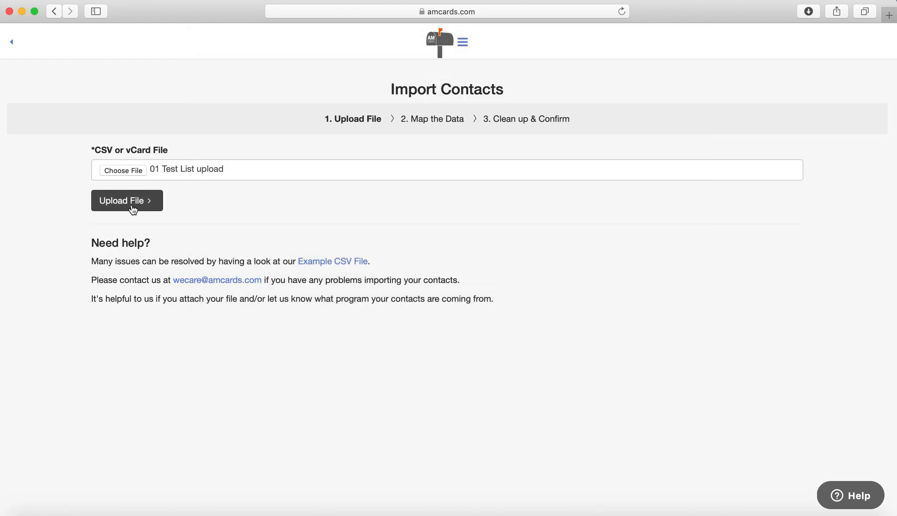
left_click(126, 200)
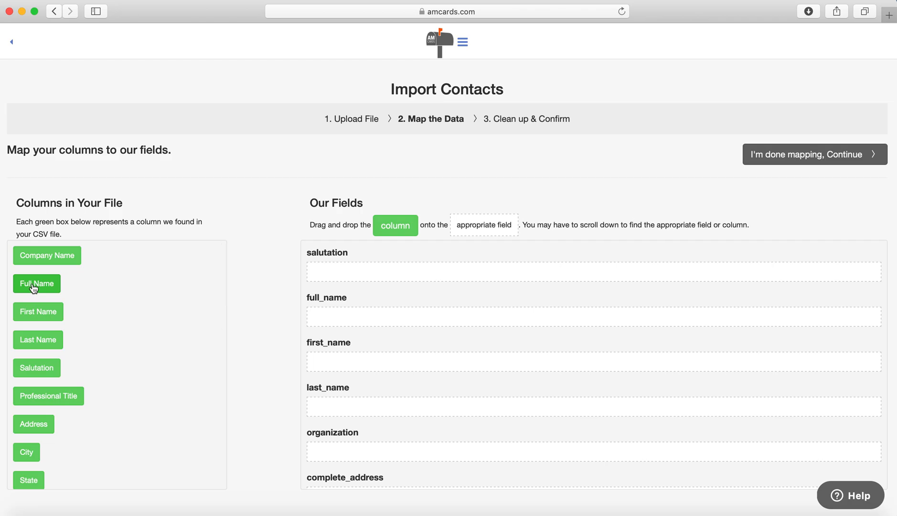
mouse_move(38, 311)
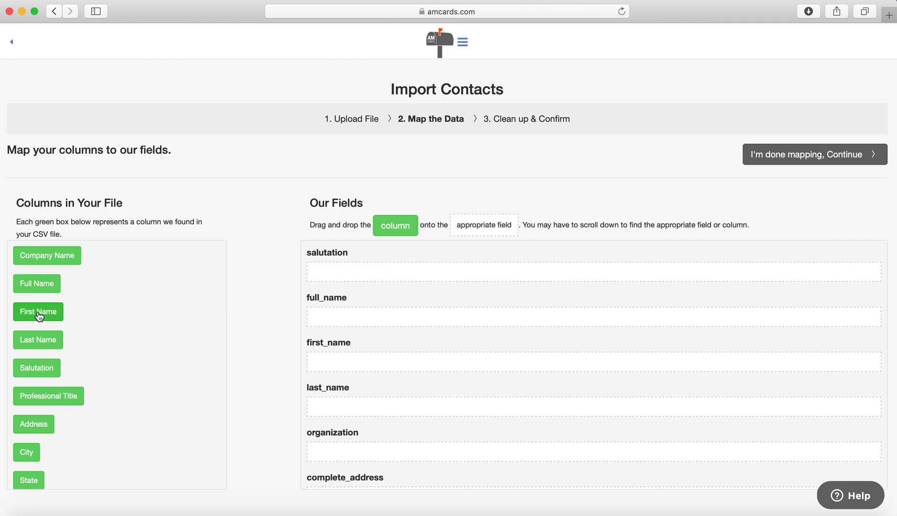
Map First Name, Last Name, Address, City and Zip Code to first_name, last_name, address_line_1, city and postal_code.
left_click_drag(38, 311, 342, 371)
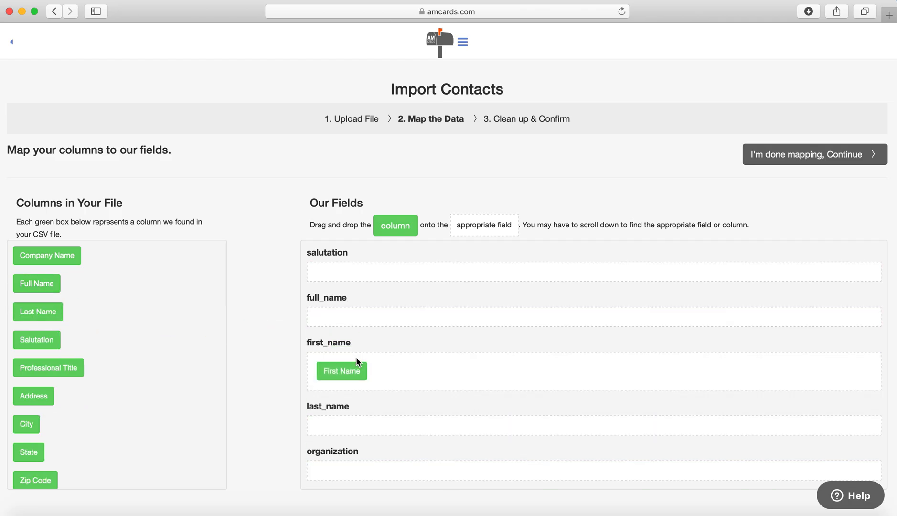
left_click_drag(38, 311, 421, 464)
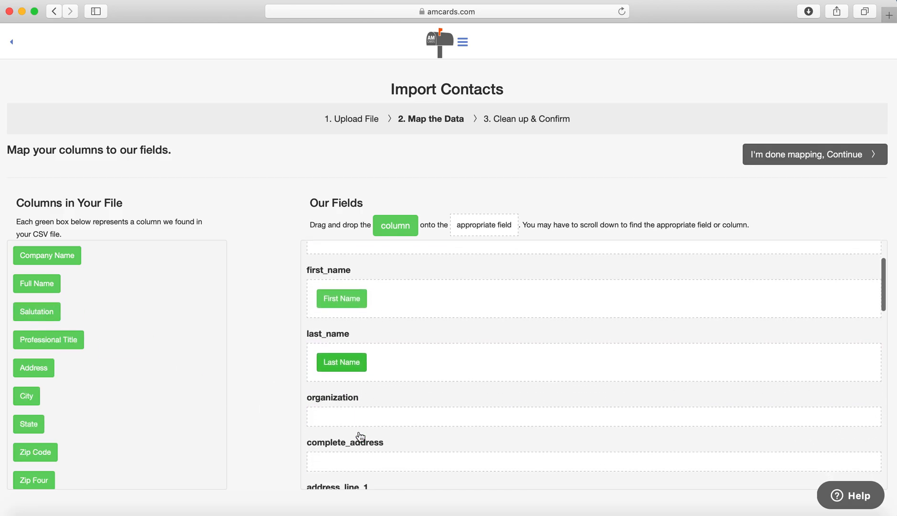
scroll("down", 3)
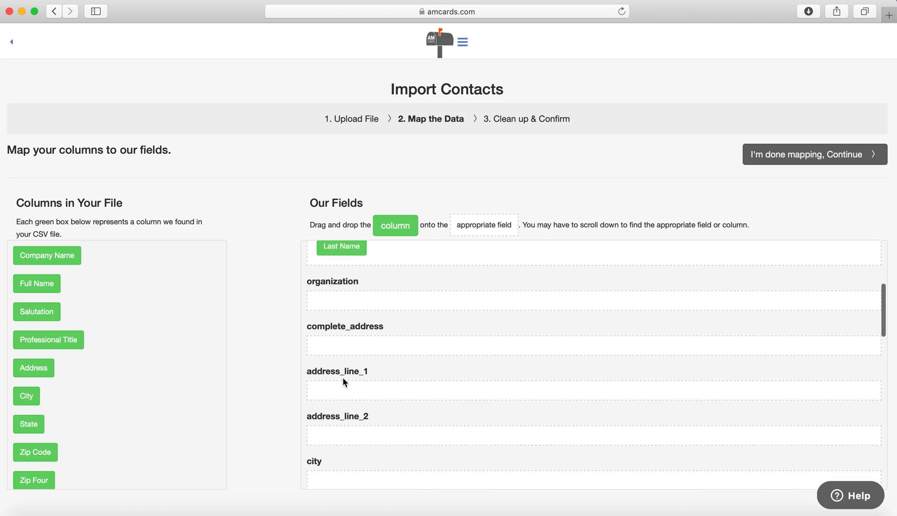
scroll("down", 3)
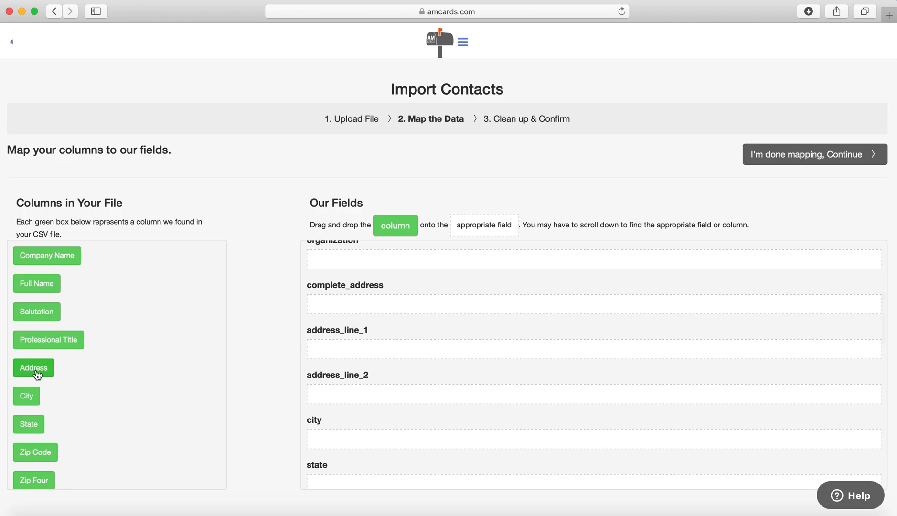
left_click_drag(33, 368, 337, 258)
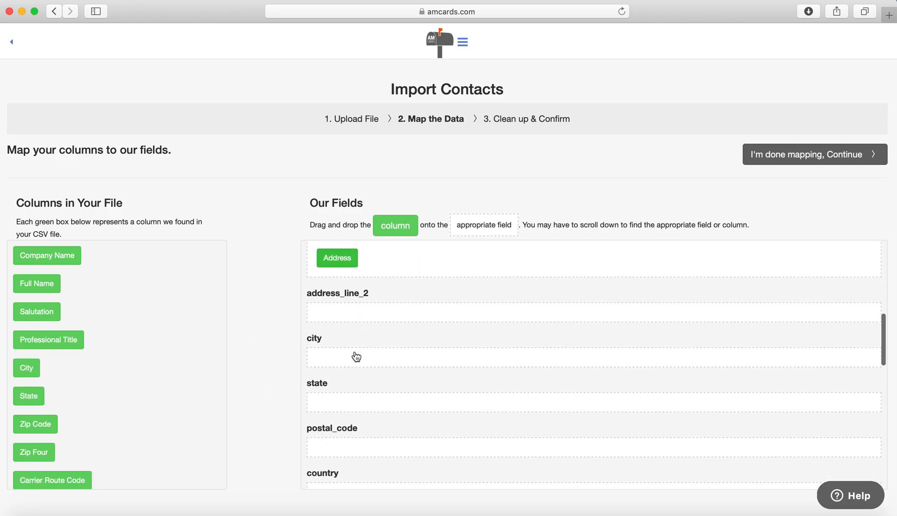
left_click_drag(26, 367, 330, 351)
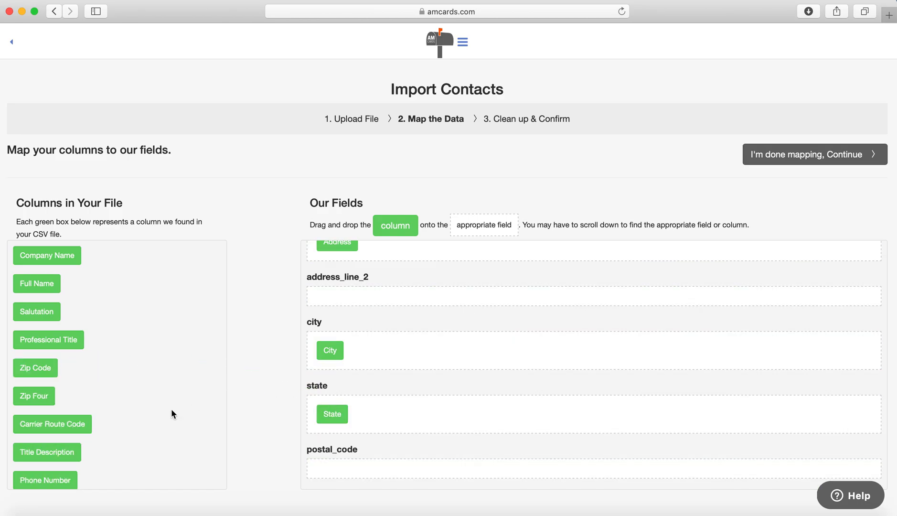
left_click_drag(35, 367, 338, 469)
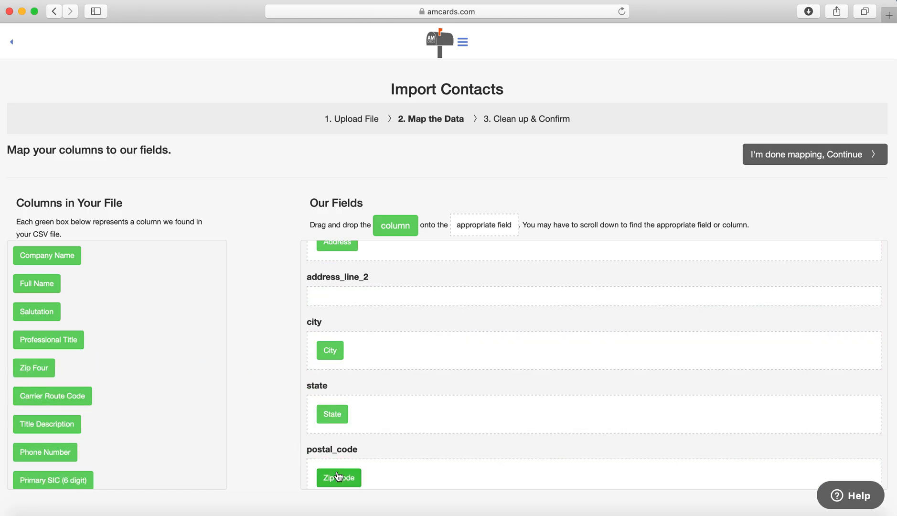
Map the Company Name column onto the organization field.
scroll("down", 3)
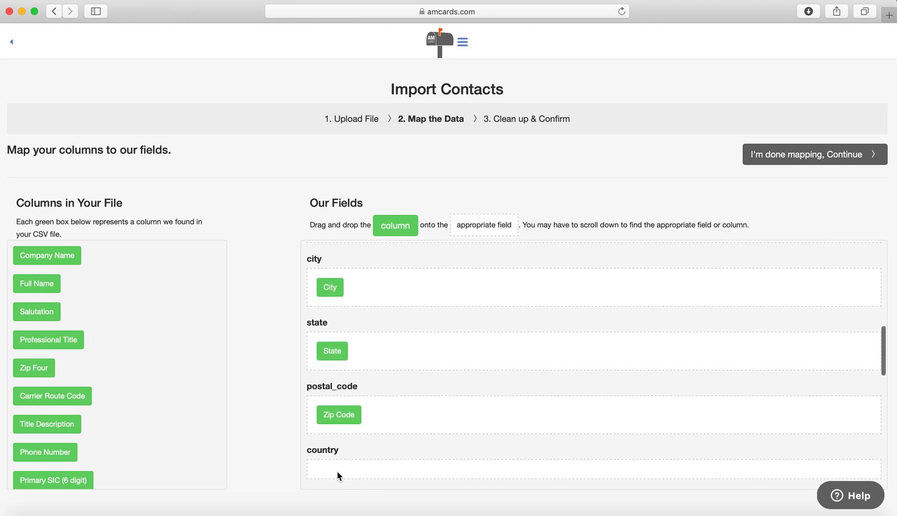
scroll("down", 3)
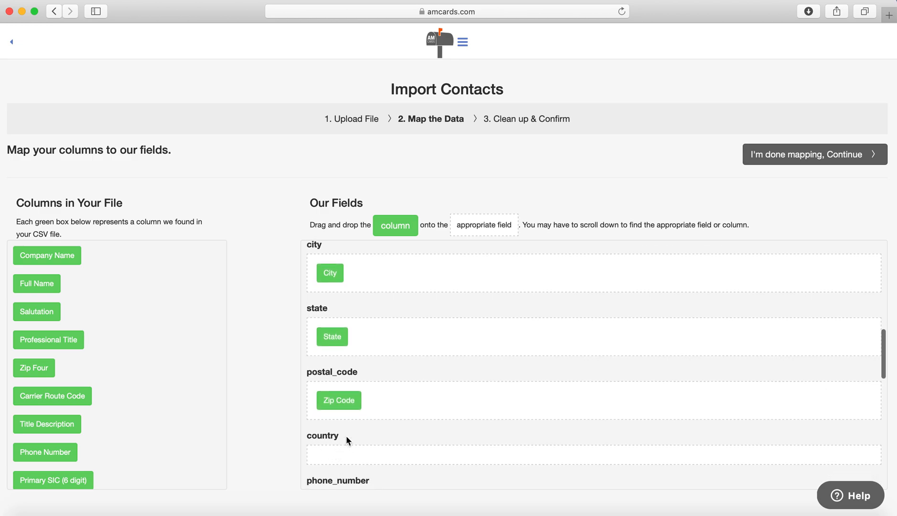
scroll("down", 3)
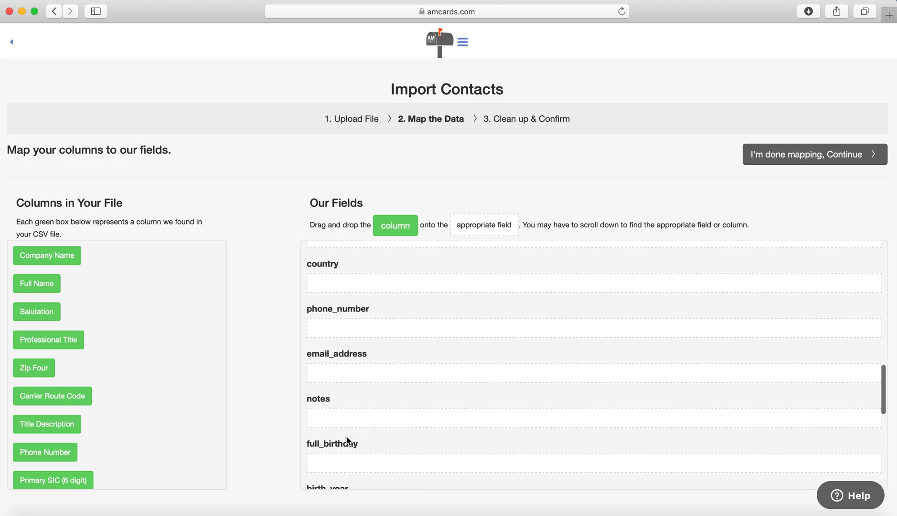
scroll("down", 3)
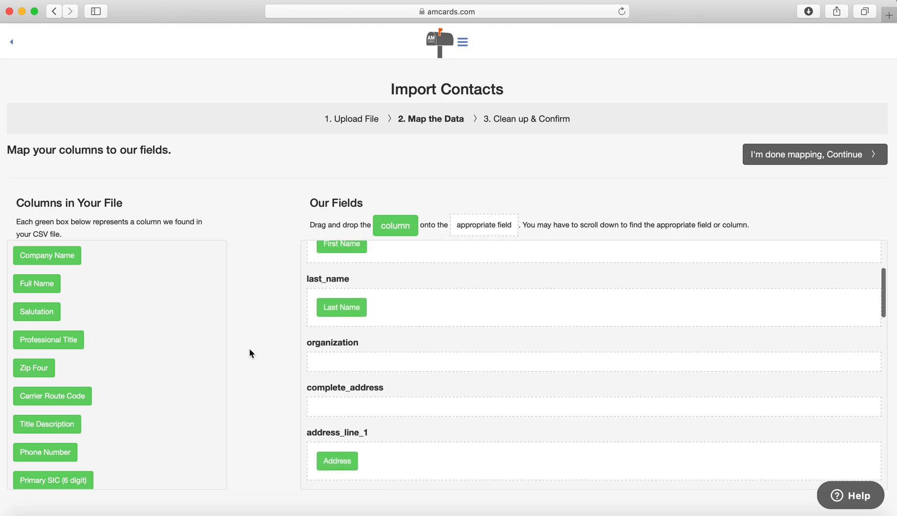
mouse_move(47, 256)
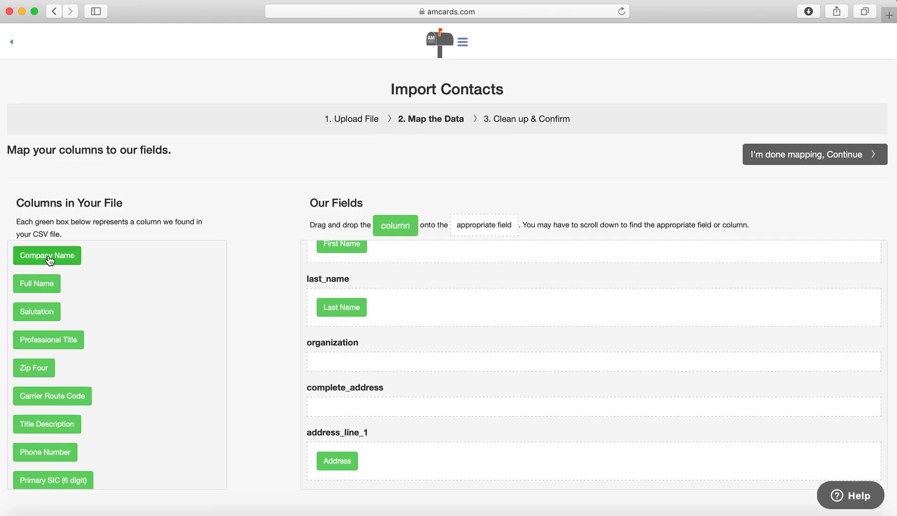
left_click_drag(47, 255, 350, 370)
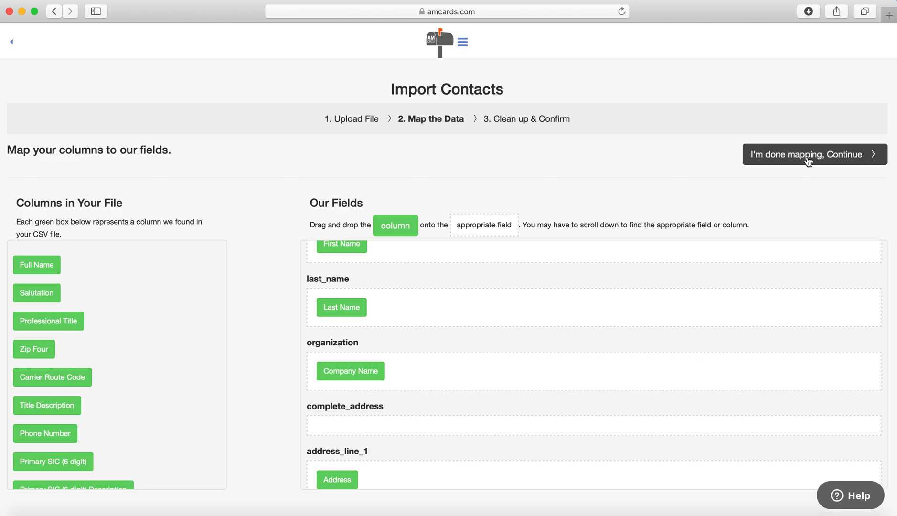
Finish mapping and review the Clean up & Confirm table with incomplete rows unchecked.
left_click(812, 154)
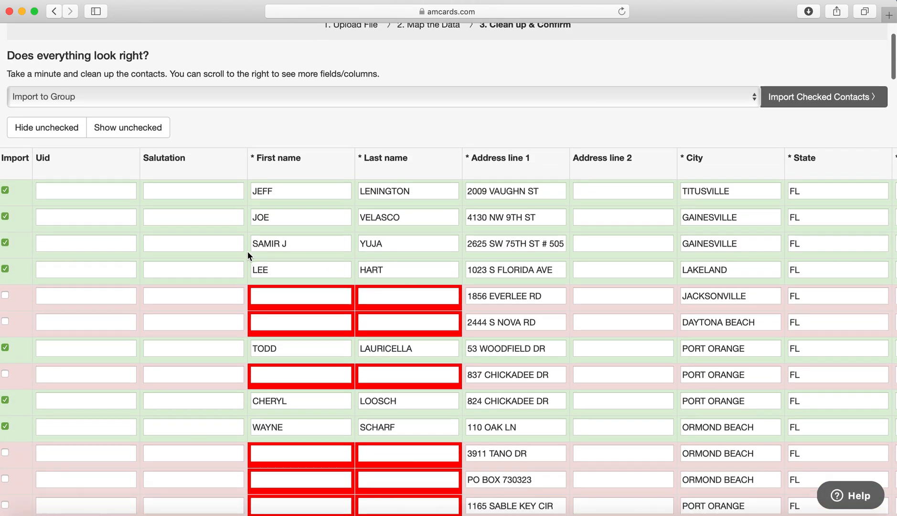
scroll("down", 3)
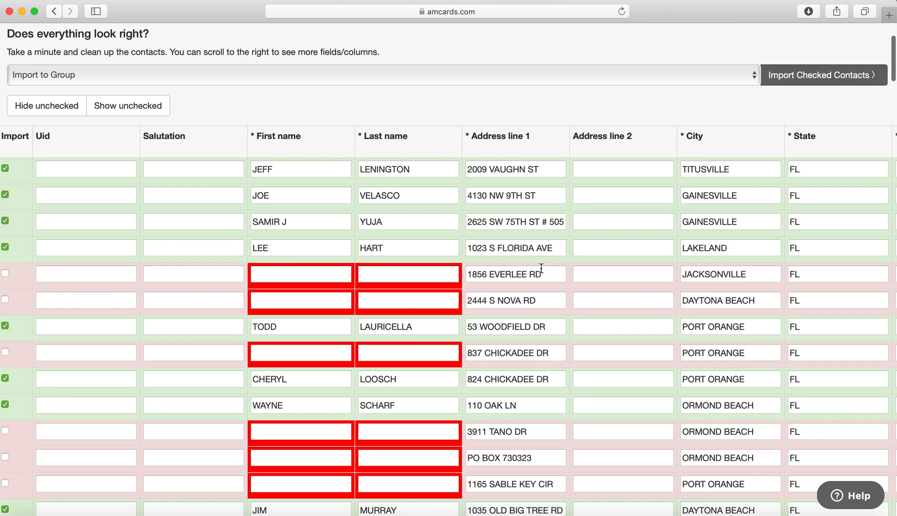
scroll("down", 3)
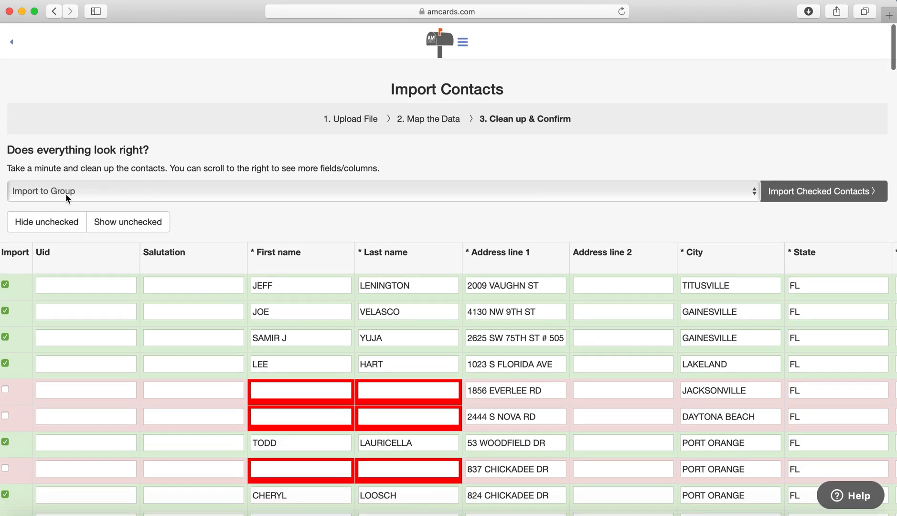
mouse_move(812, 181)
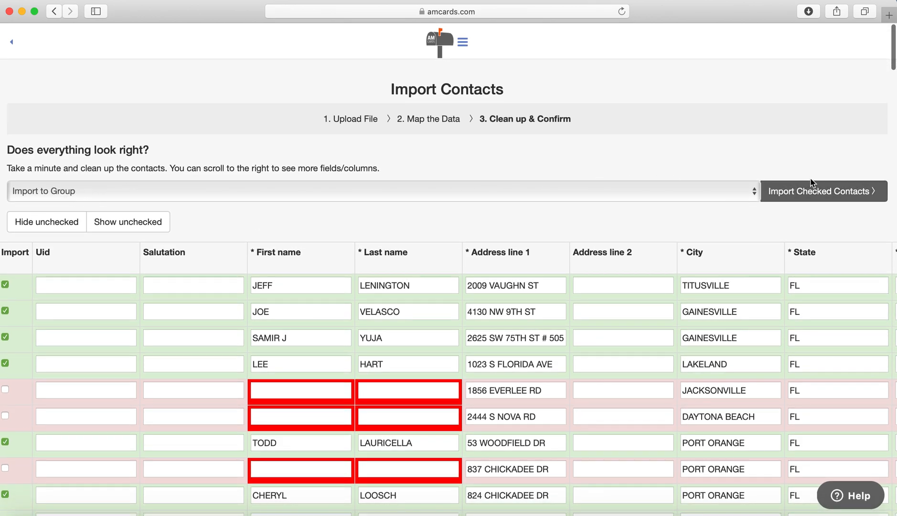
mouse_move(617, 196)
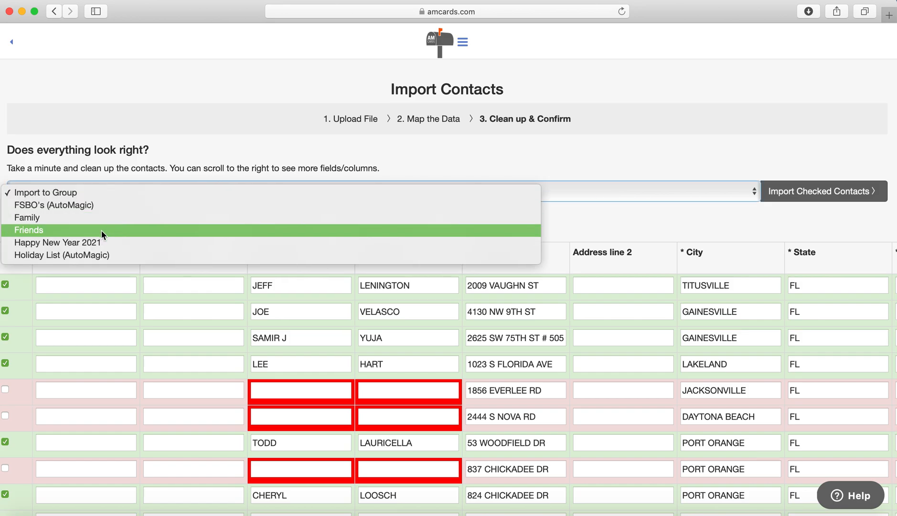
mouse_move(58, 241)
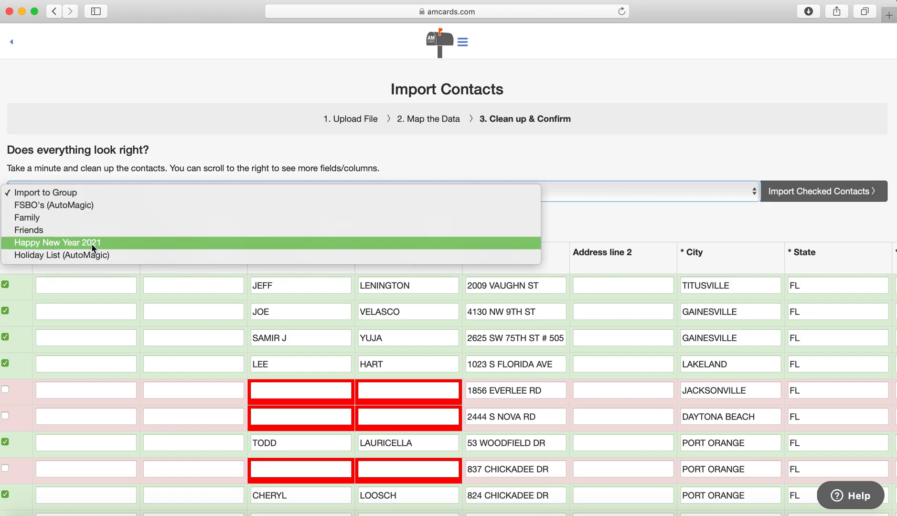
Import the checked contacts into the Happy New Year 2021 group and confirm, yielding 152 contacts.
left_click(57, 241)
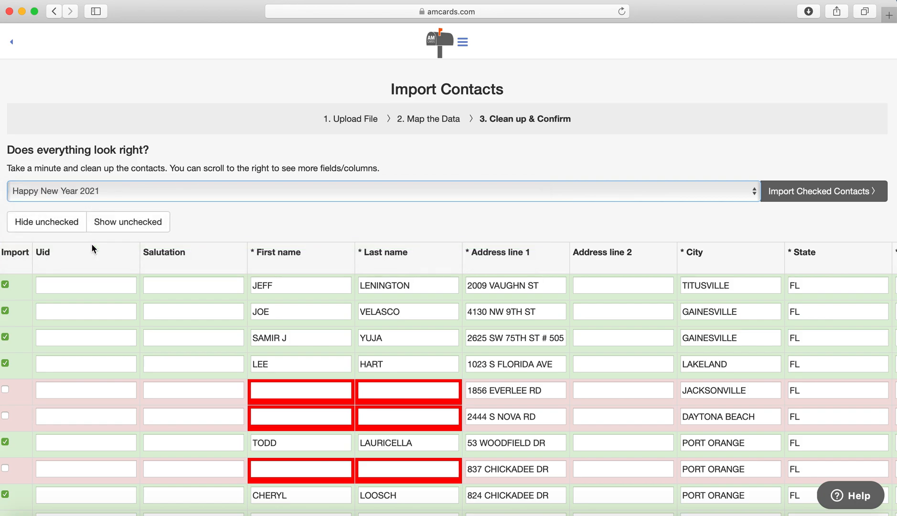
mouse_move(370, 248)
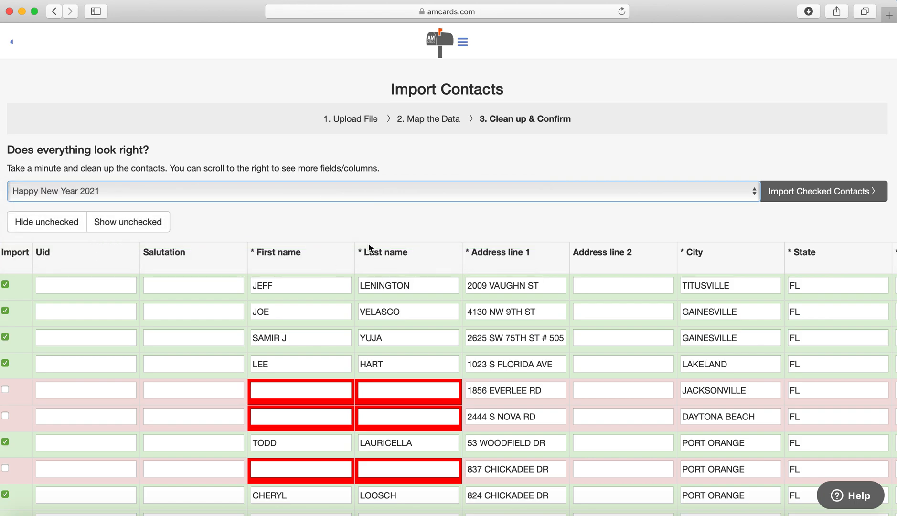
left_click(822, 190)
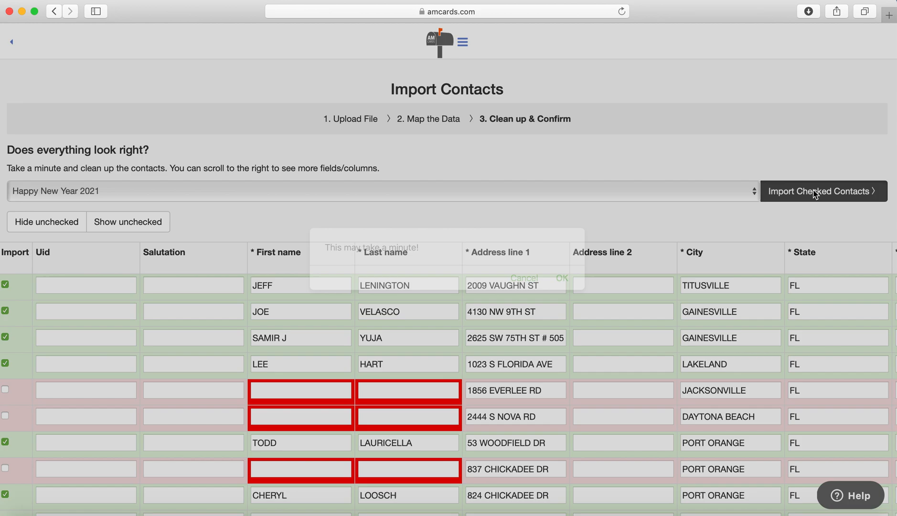
left_click(823, 191)
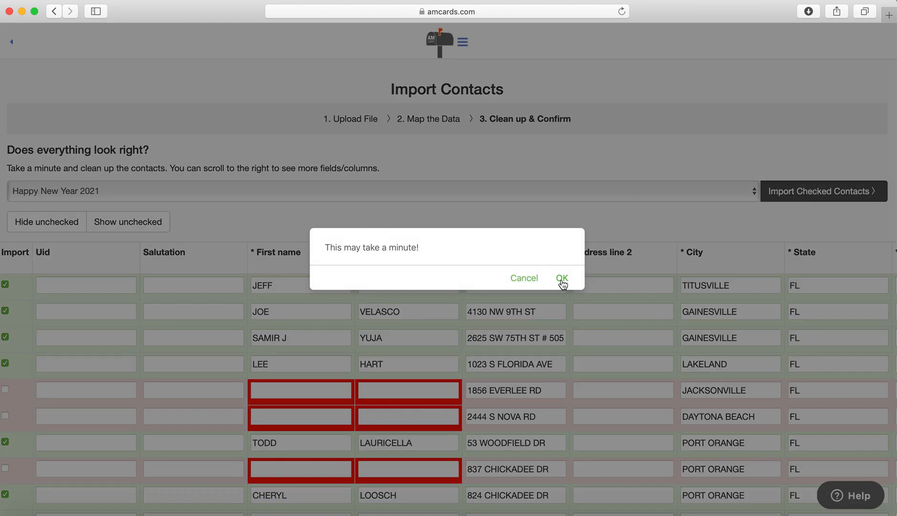
left_click(561, 277)
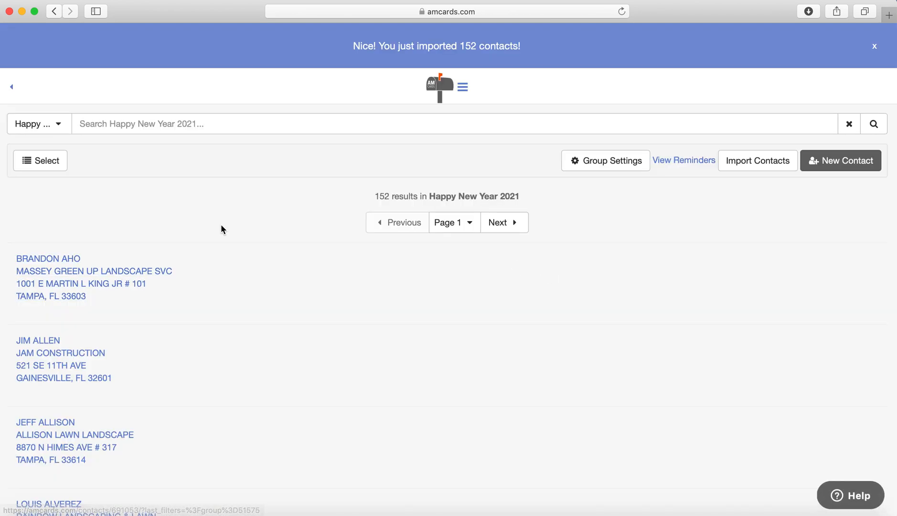
Dismiss the 152-contacts-imported success banner.
left_click(37, 123)
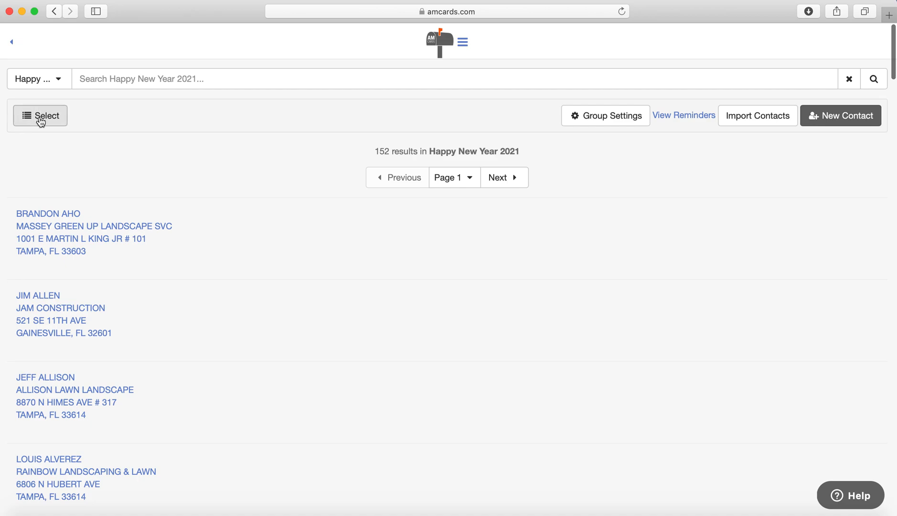
mouse_move(40, 116)
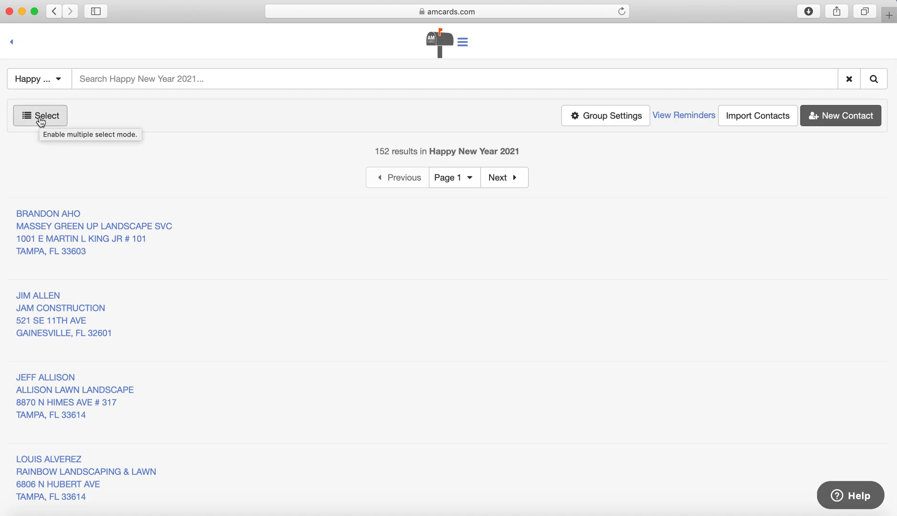
Select all 152 contacts in the group across every page.
left_click(40, 116)
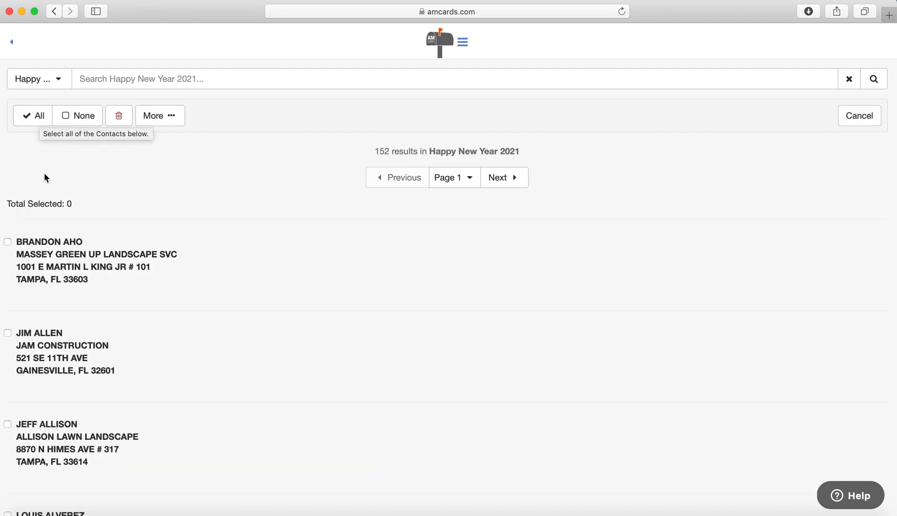
left_click(32, 115)
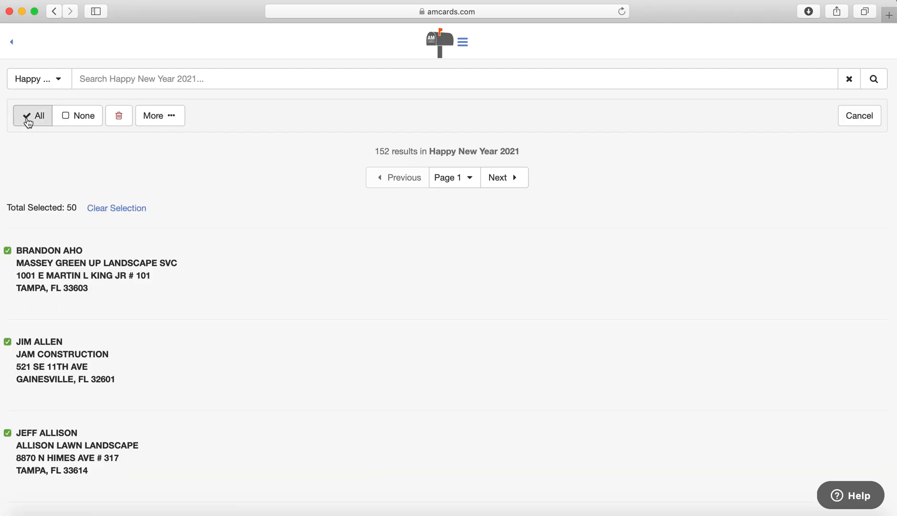
mouse_move(503, 177)
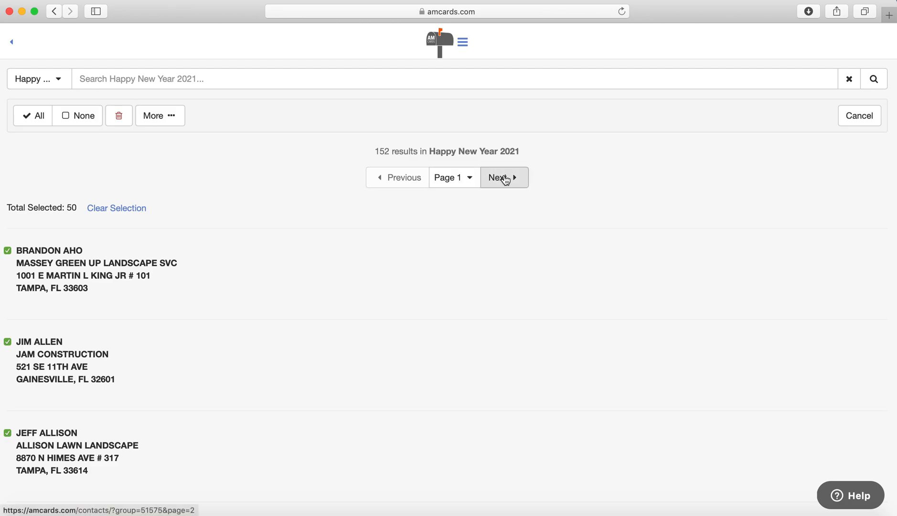
left_click(499, 178)
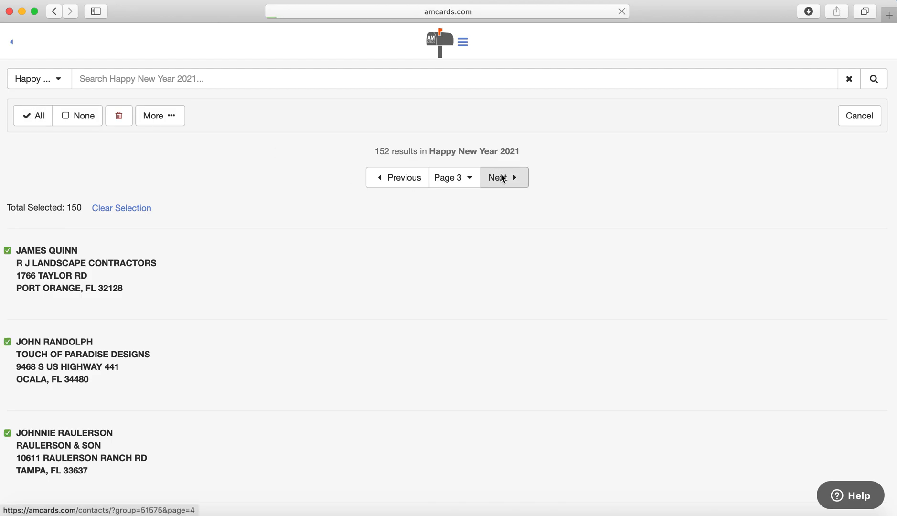
left_click(500, 178)
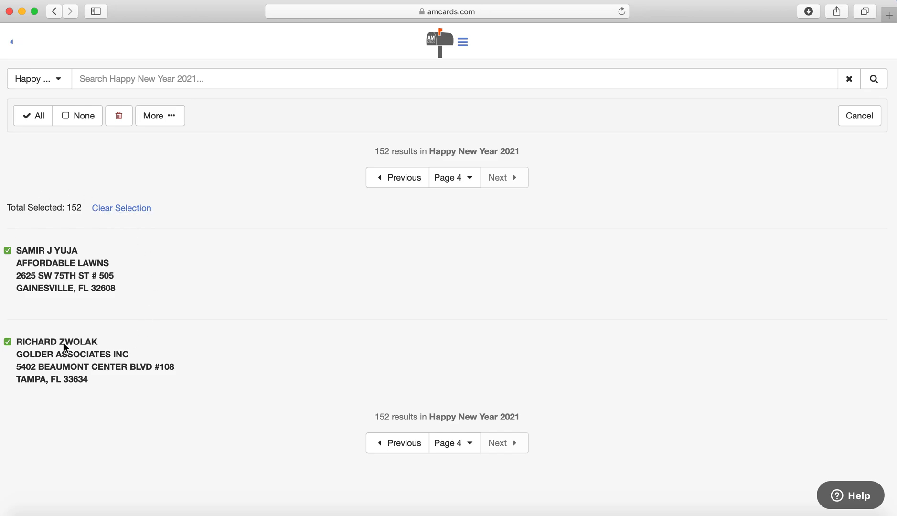
mouse_move(119, 181)
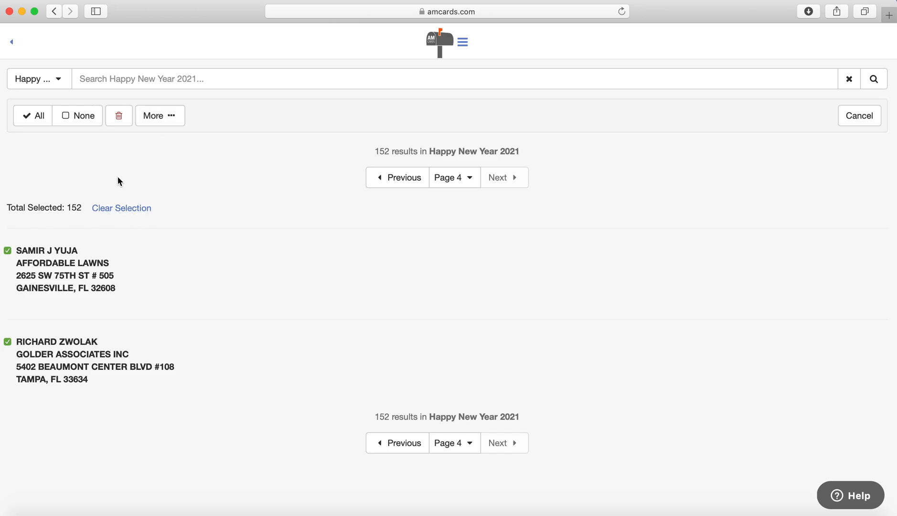
Choose More > Send Template to bring up the Send Card to 152 Contacts form.
left_click(159, 116)
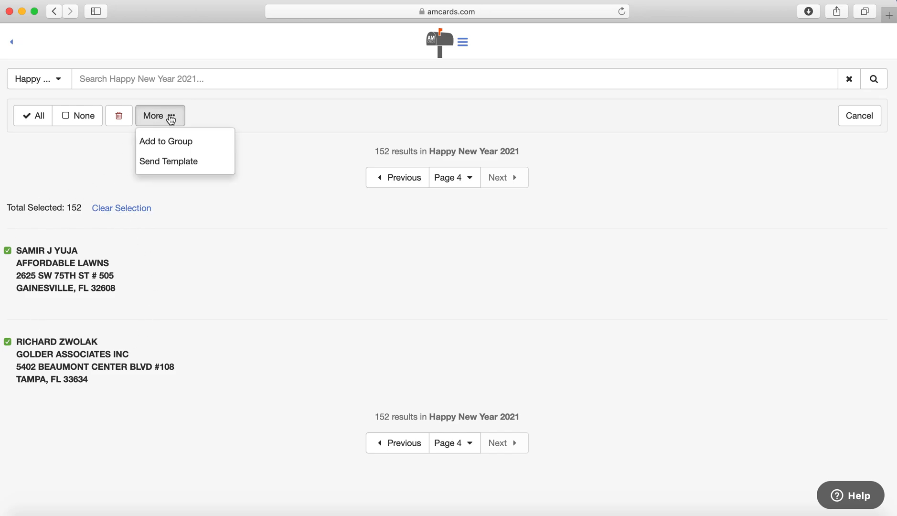
mouse_move(169, 166)
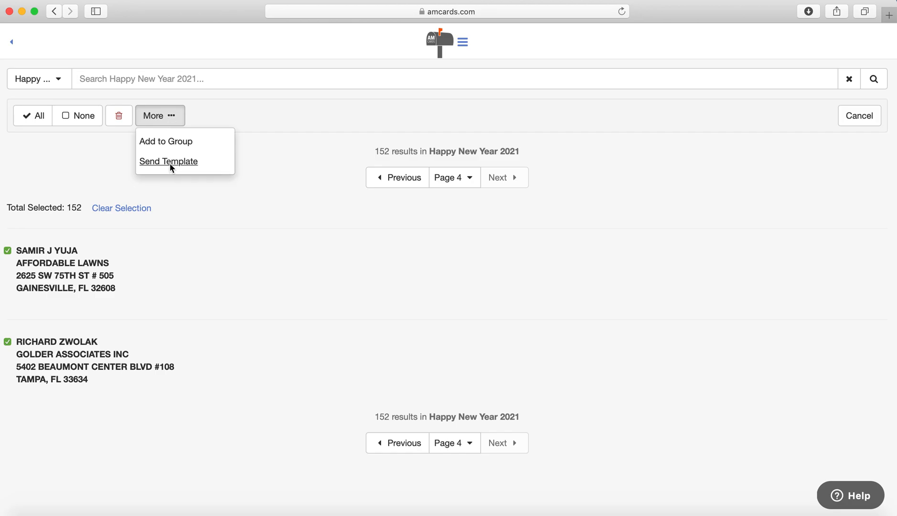
left_click(169, 161)
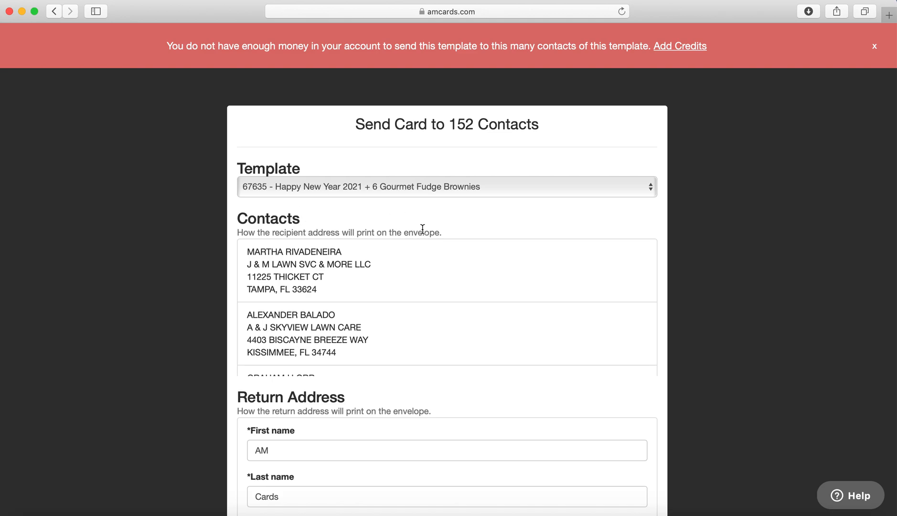
mouse_move(345, 197)
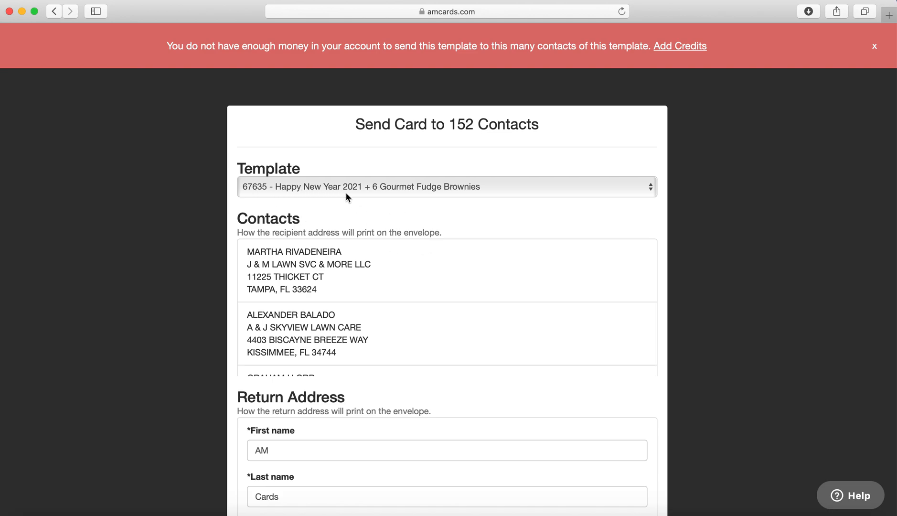
mouse_move(433, 192)
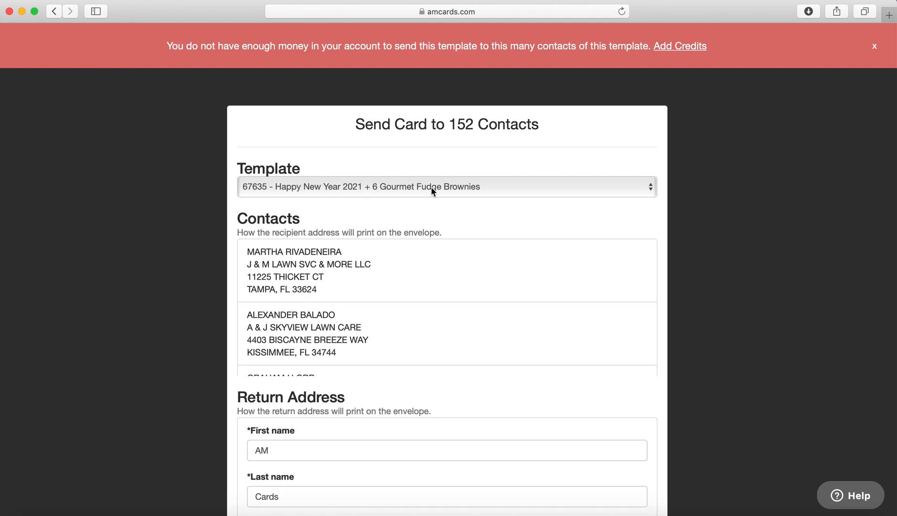
mouse_move(352, 199)
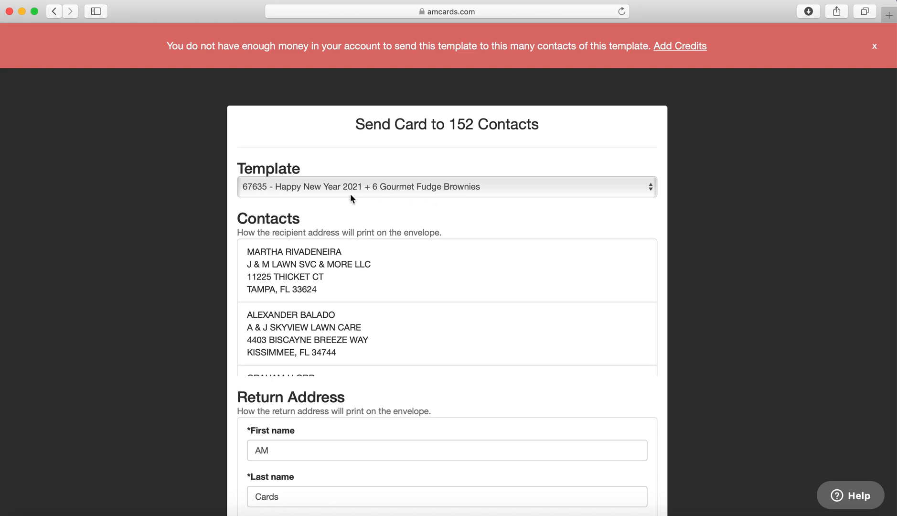
mouse_move(410, 243)
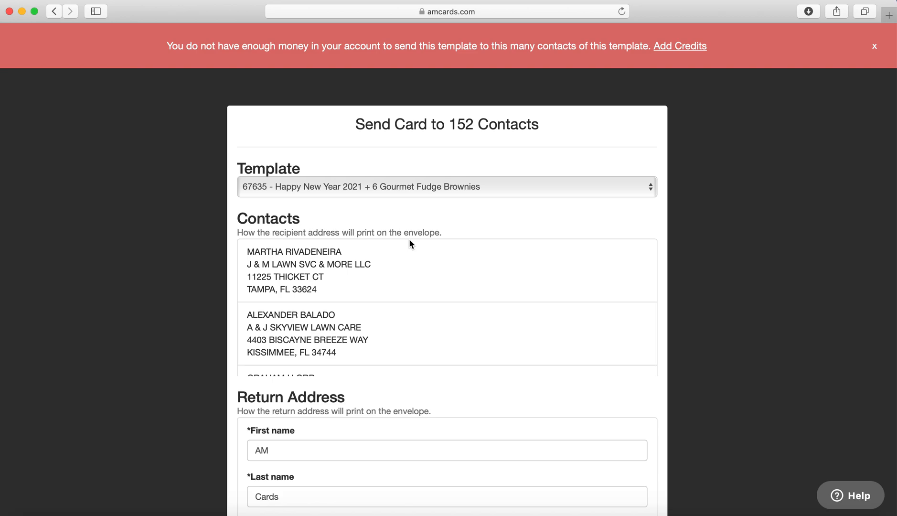
Dismiss the not-enough-credit banner, return to the 152-contact list and bring up the main menu showing $90.05 credits.
left_click(873, 46)
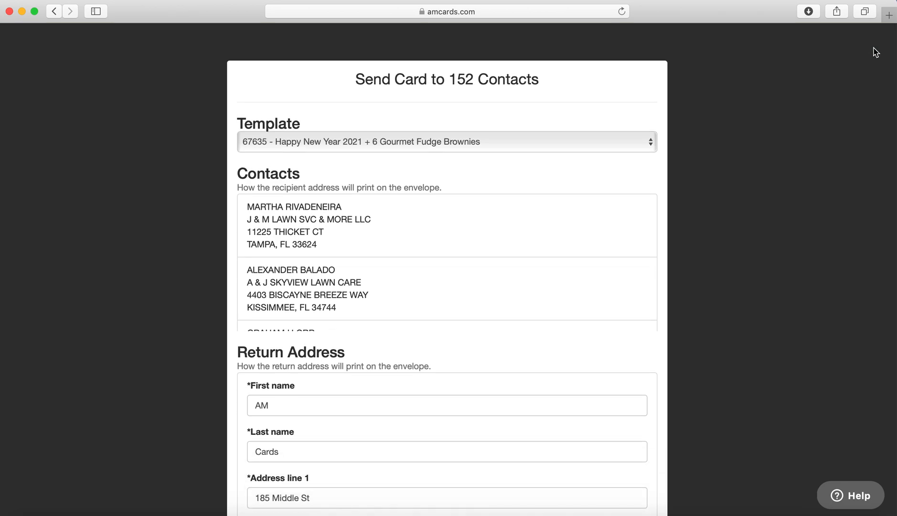
mouse_move(611, 139)
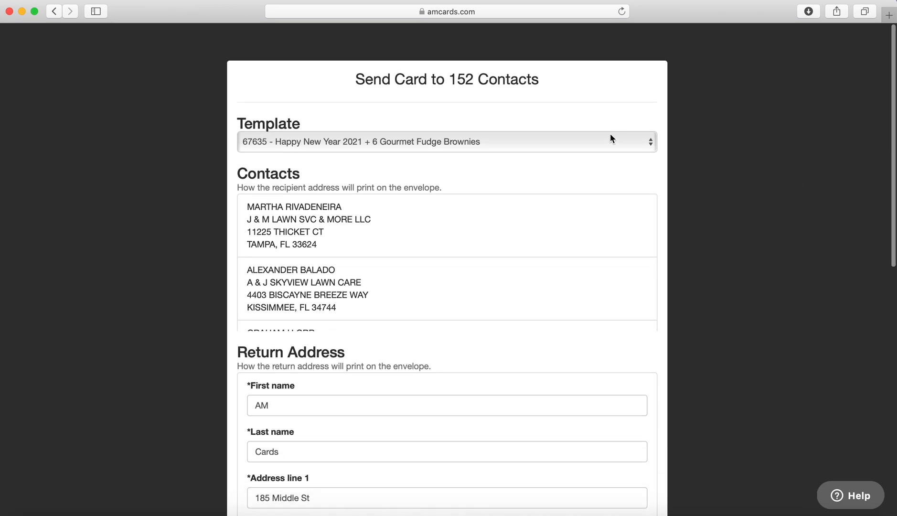
scroll("down", 3)
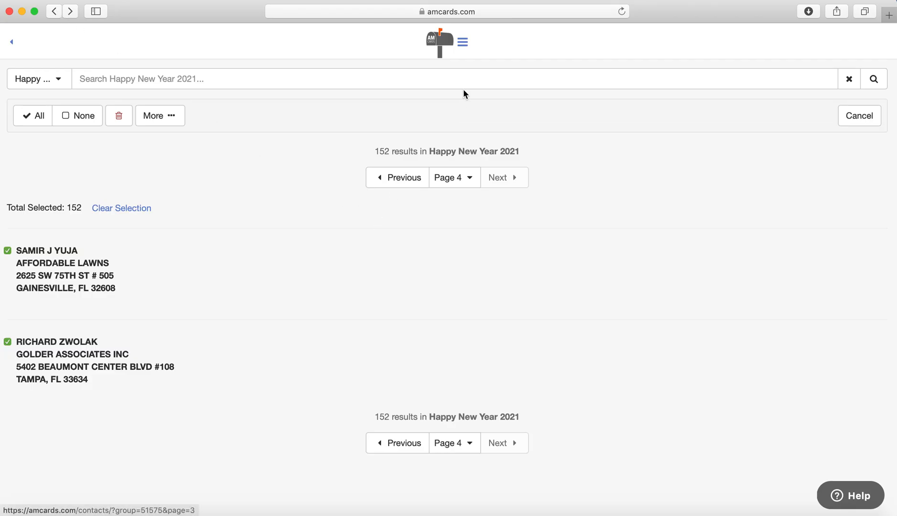
left_click(462, 42)
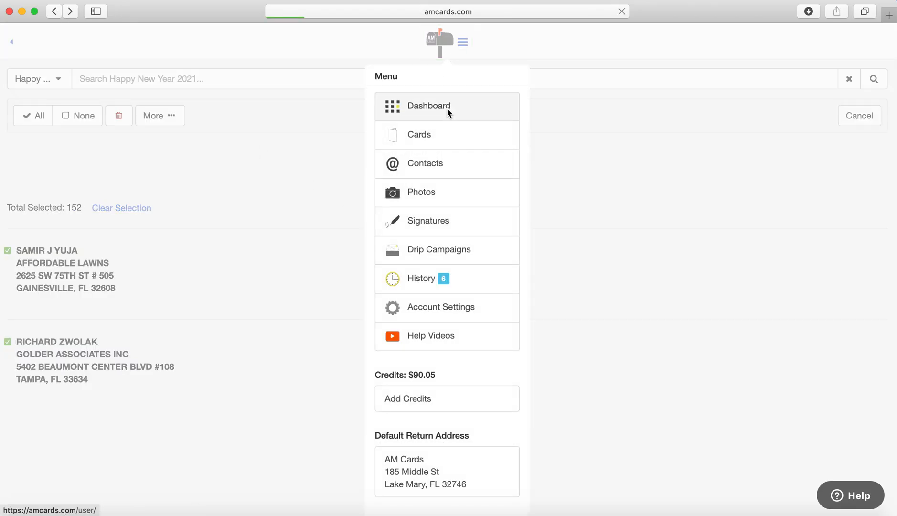